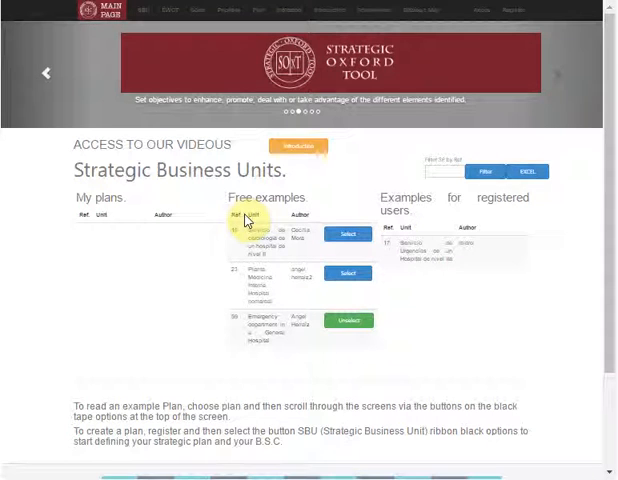
{"action": "mouse_move", "coordinate": [195, 190]}
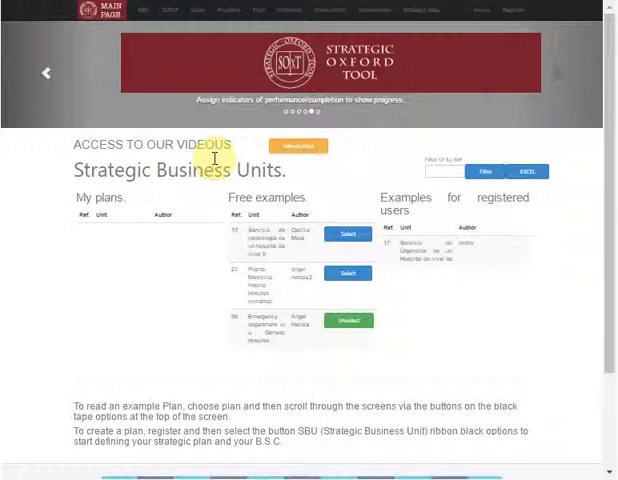
{"action": "mouse_move", "coordinate": [450, 44]}
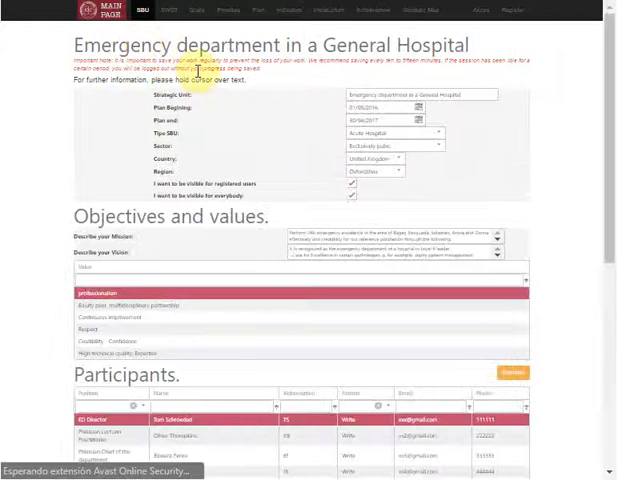
{"action": "scroll", "scroll_direction": "down", "scroll_amount": 3}
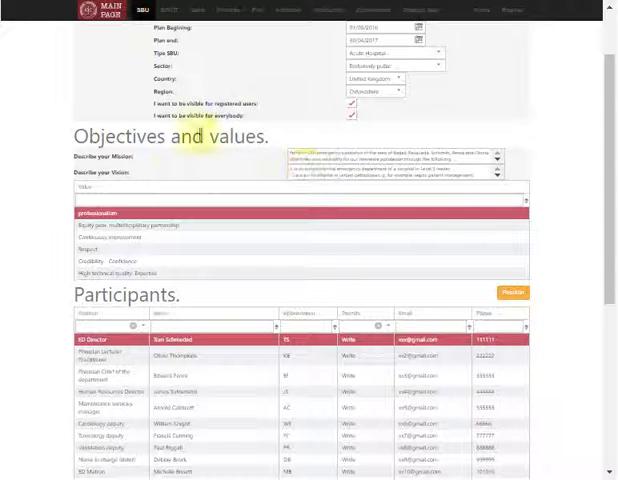
{"action": "scroll", "scroll_direction": "down", "scroll_amount": 3}
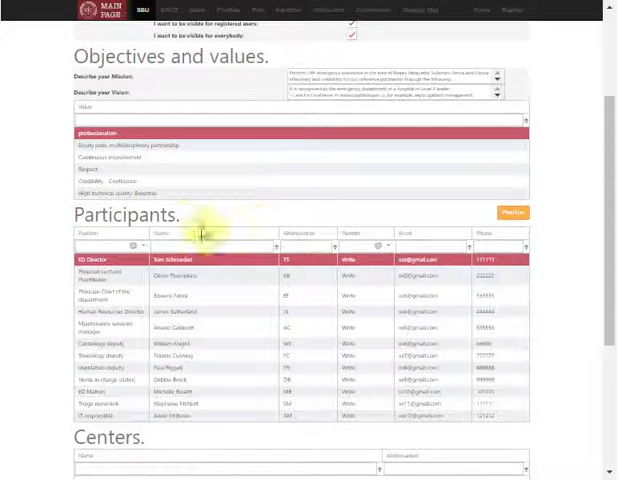
{"action": "scroll", "scroll_direction": "down", "scroll_amount": 3}
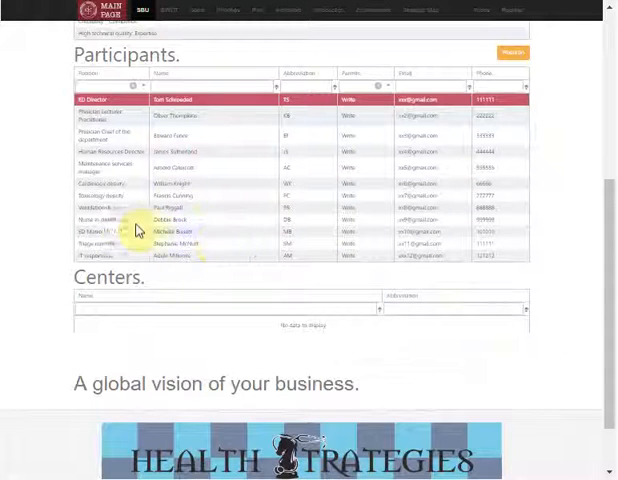
{"action": "mouse_move", "coordinate": [262, 300]}
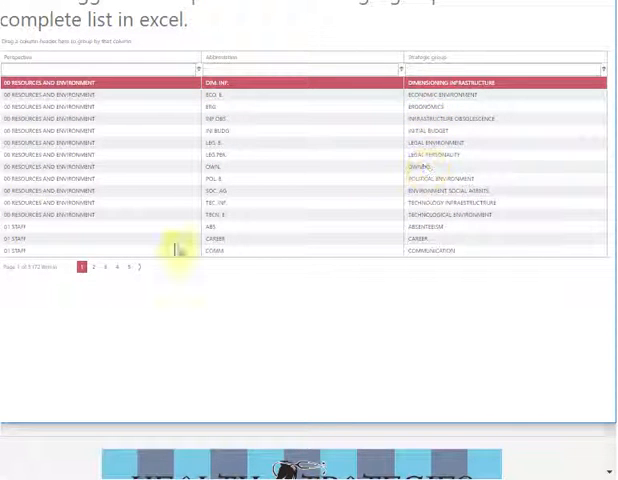
- Show the SWOT tab's table of perspectives, abbreviations and strategic groups
{"action": "left_click", "coordinate": [93, 267]}
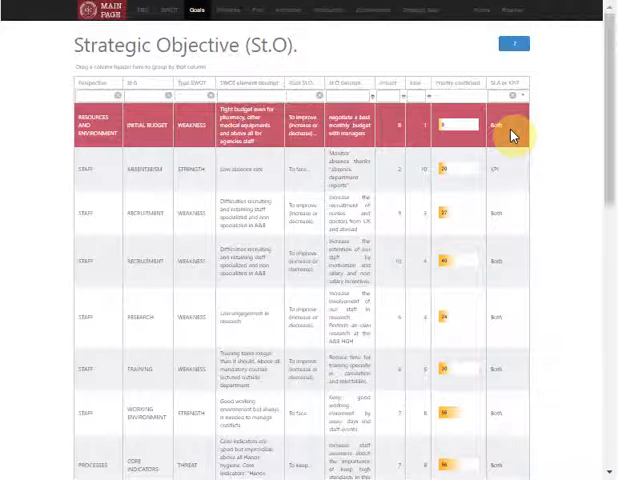
{"action": "mouse_move", "coordinate": [505, 128]}
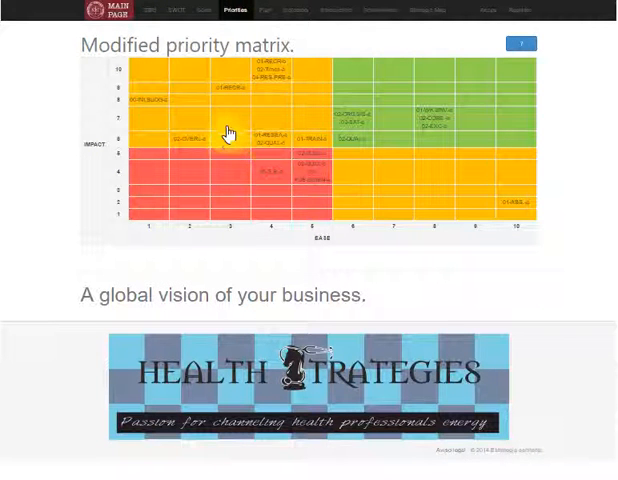
{"action": "mouse_move", "coordinate": [175, 77]}
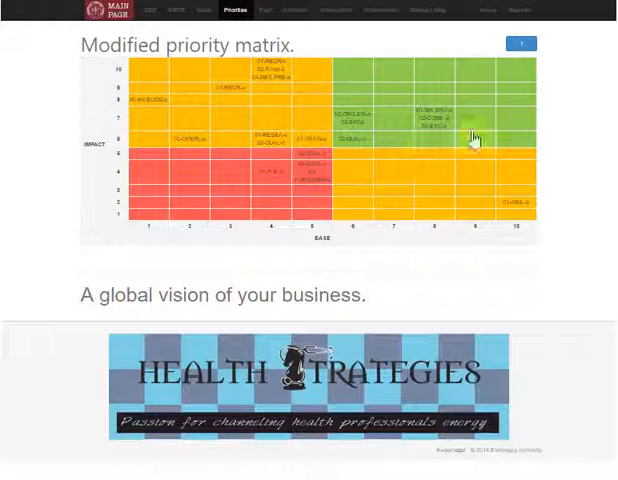
{"action": "mouse_move", "coordinate": [345, 110]}
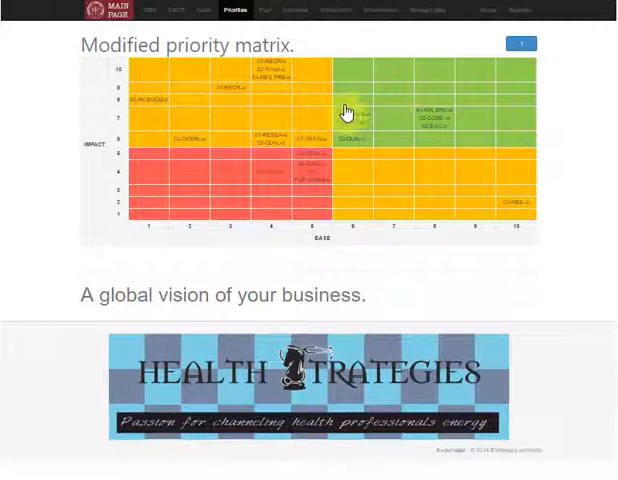
{"action": "mouse_move", "coordinate": [378, 150]}
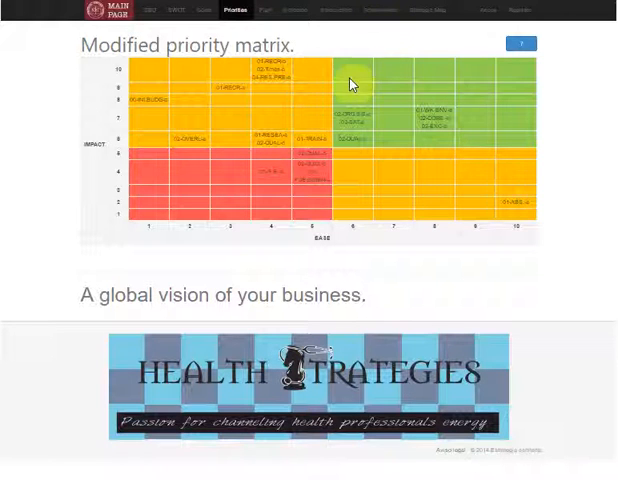
{"action": "mouse_move", "coordinate": [337, 97]}
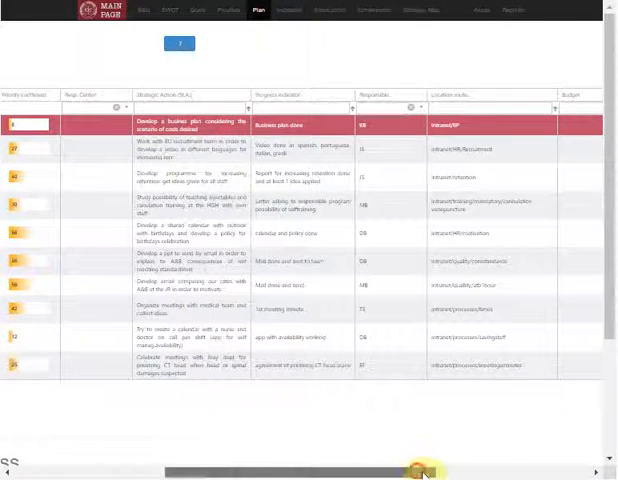
- Scroll the action table right to reveal the monthly timeline, budgets and completion percentages
{"action": "scroll", "scroll_direction": "right", "scroll_amount": 3}
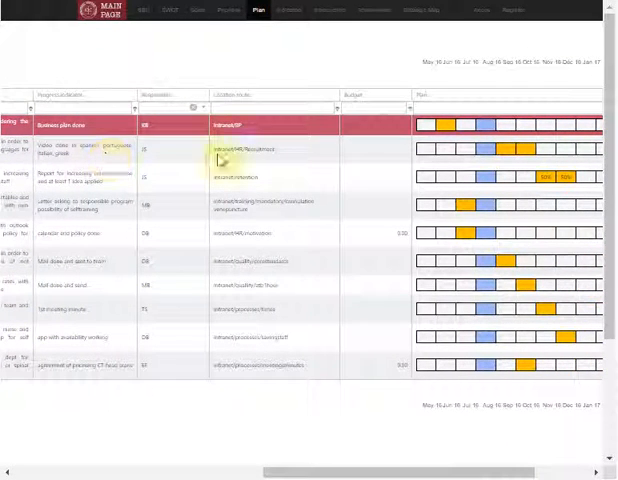
{"action": "scroll", "scroll_direction": "right", "scroll_amount": 3}
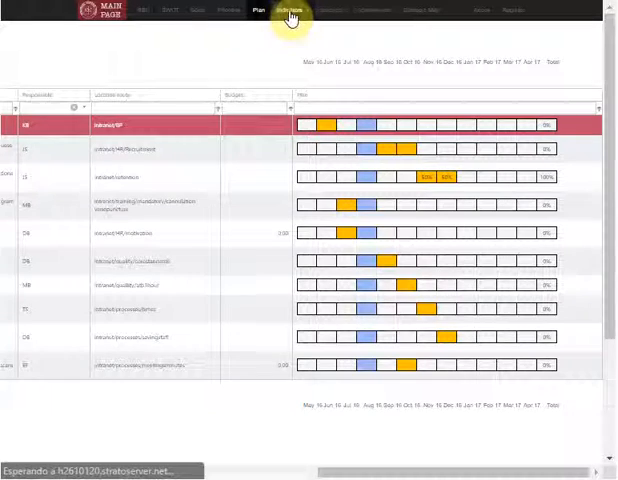
- View the Indicators definition table across formula, periodicity, direction, format and standard columns
{"action": "left_click", "coordinate": [290, 11]}
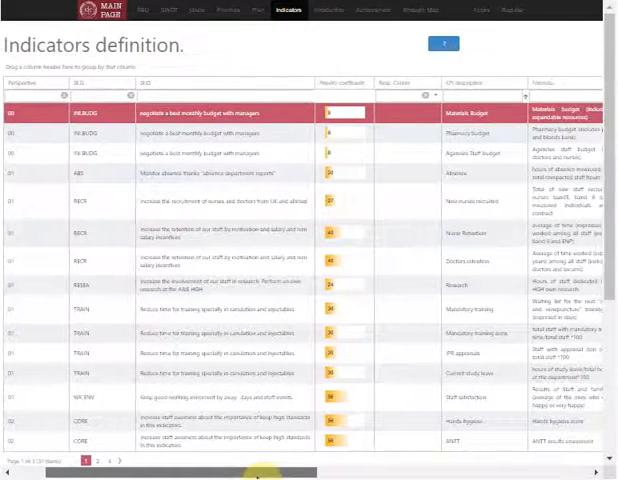
{"action": "scroll", "scroll_direction": "right", "scroll_amount": 3}
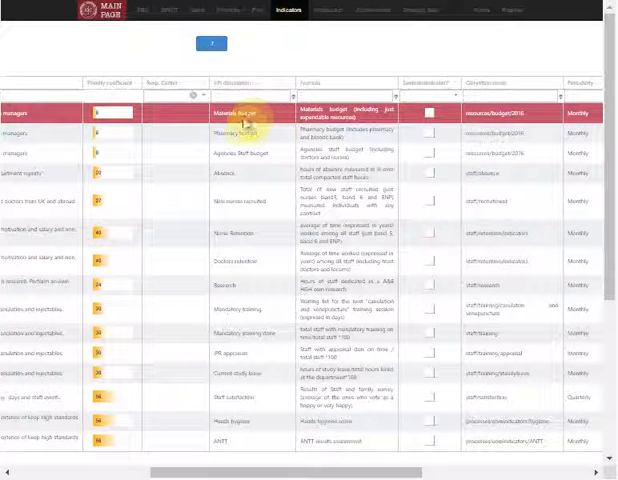
{"action": "mouse_move", "coordinate": [259, 223]}
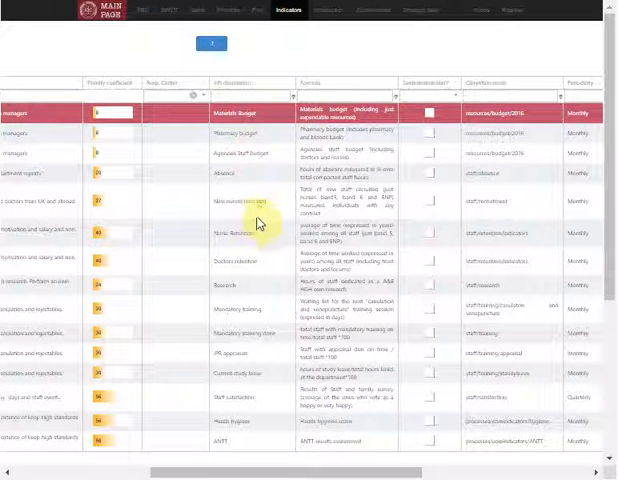
{"action": "mouse_move", "coordinate": [245, 293]}
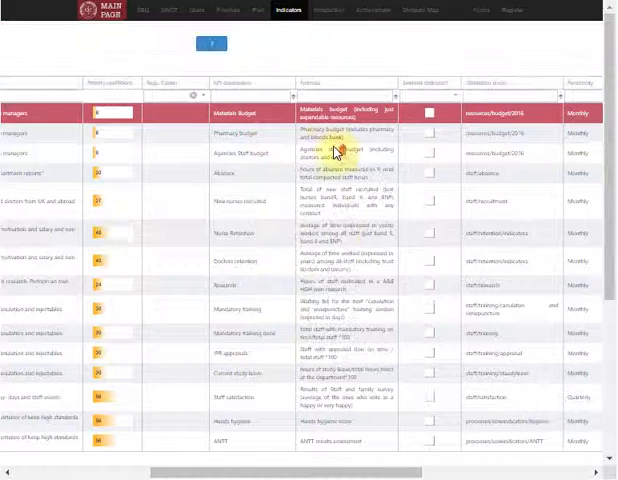
{"action": "mouse_move", "coordinate": [350, 345]}
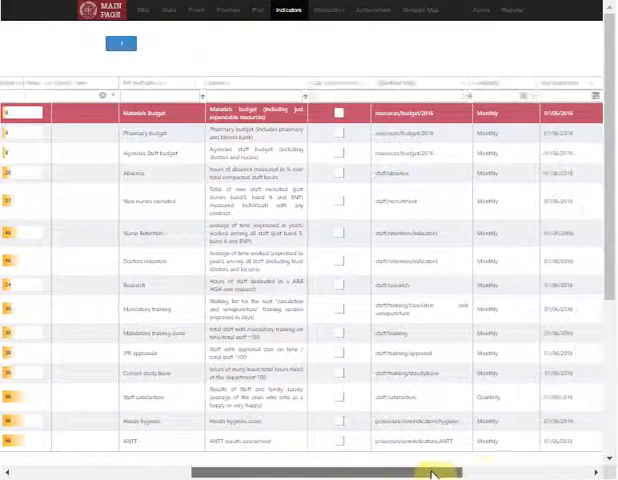
{"action": "scroll", "scroll_direction": "right", "scroll_amount": 3}
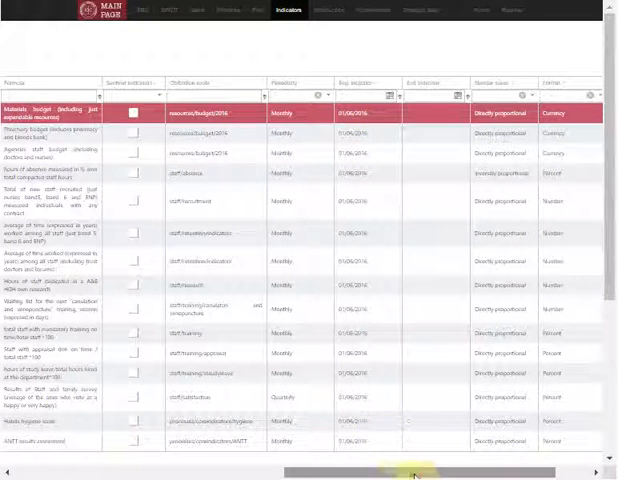
{"action": "scroll", "scroll_direction": "right", "scroll_amount": 3}
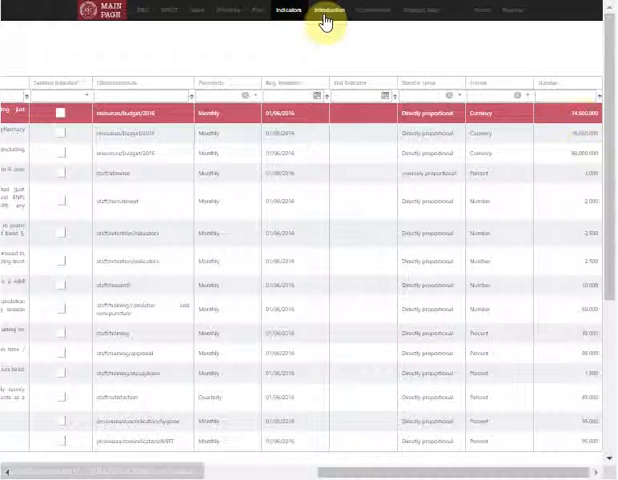
- View the Introduction of Indicators table sideways, showing standards, dates and percentage values
{"action": "left_click", "coordinate": [336, 10]}
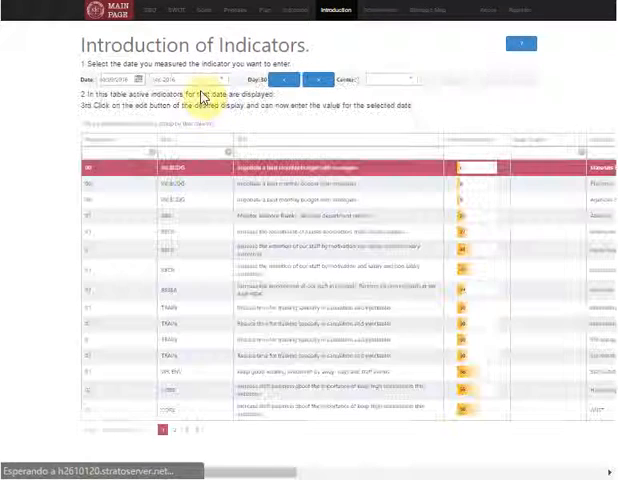
{"action": "scroll", "scroll_direction": "right", "scroll_amount": 3}
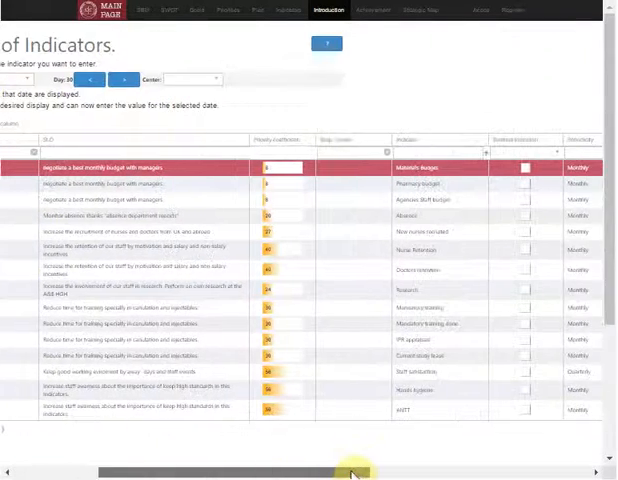
{"action": "left_click_drag", "start_coordinate": [350, 471], "coordinate": [490, 471]}
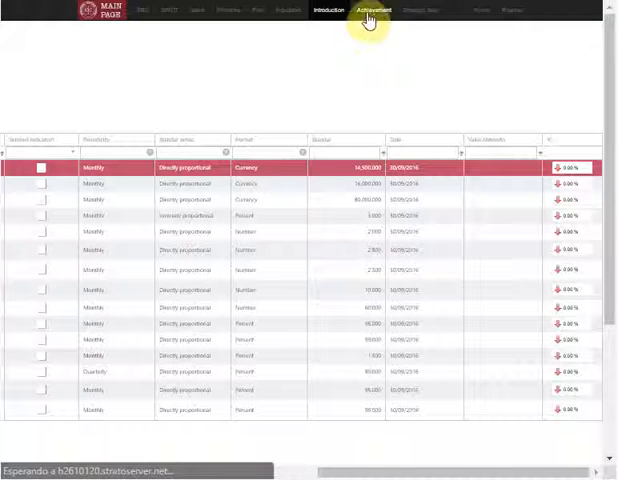
- Show the Achievement page with each KPI's standard, achieved value and percentage
{"action": "left_click", "coordinate": [371, 11]}
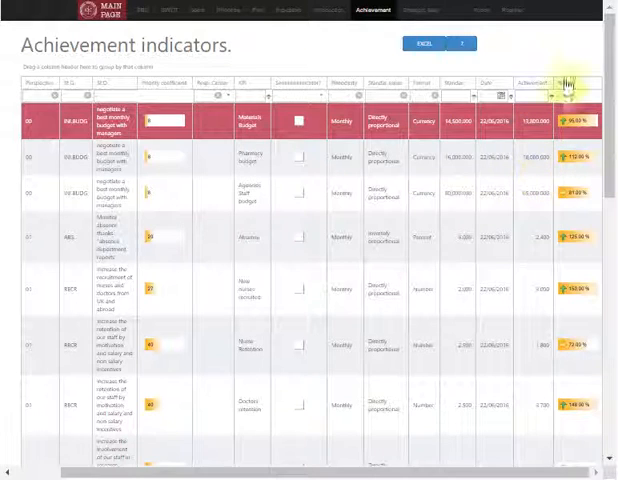
- Browse down the Strategic Map of KPIs grouped by perspective with achievement percentages
{"action": "left_click", "coordinate": [424, 10]}
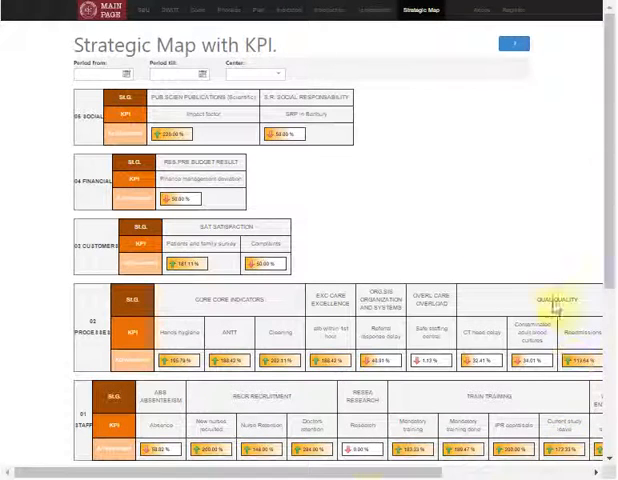
{"action": "scroll", "scroll_direction": "down", "scroll_amount": 3}
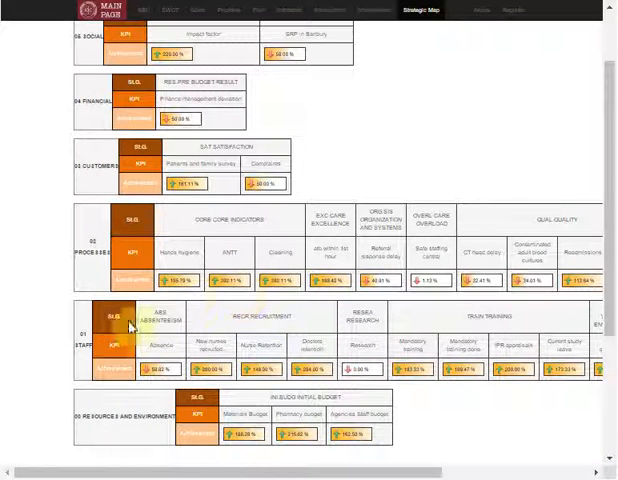
{"action": "mouse_move", "coordinate": [85, 392]}
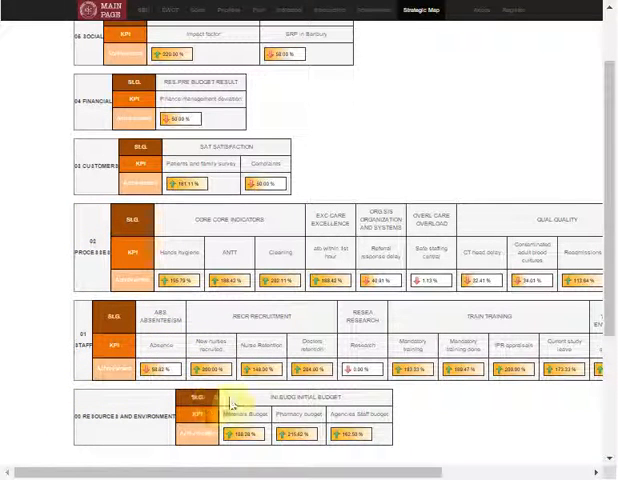
{"action": "mouse_move", "coordinate": [545, 323]}
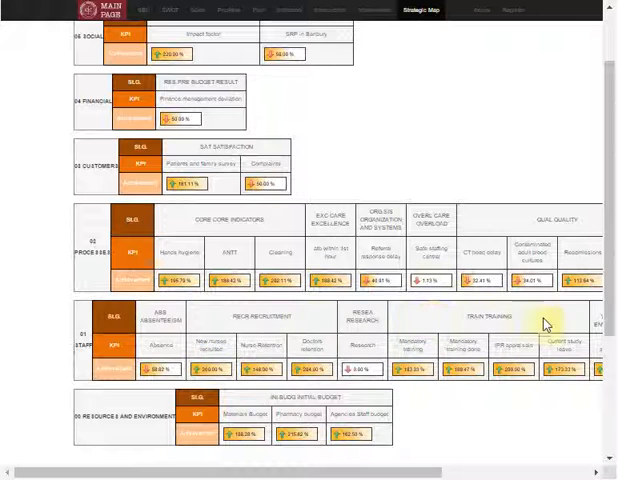